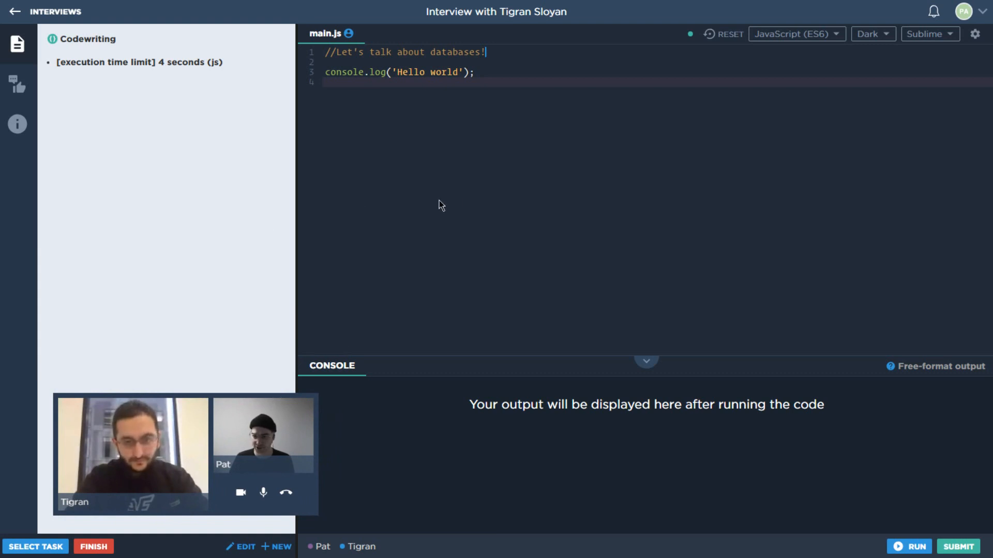
mouse_move(462, 203)
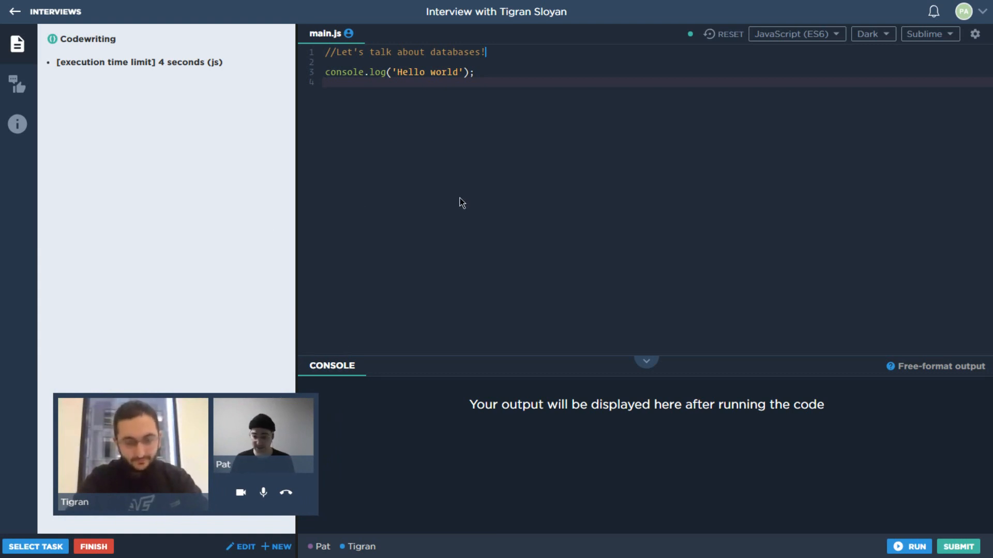
mouse_move(479, 221)
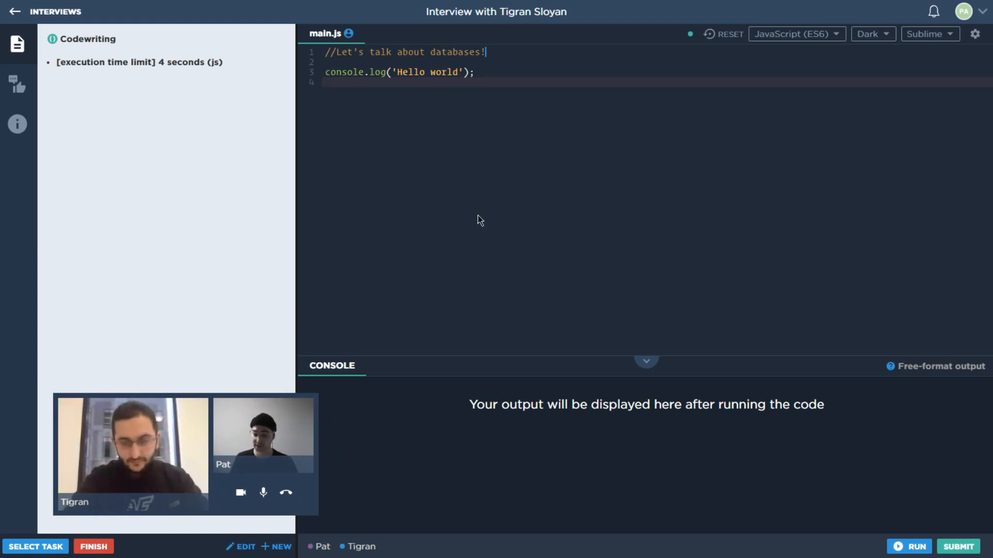
mouse_move(475, 213)
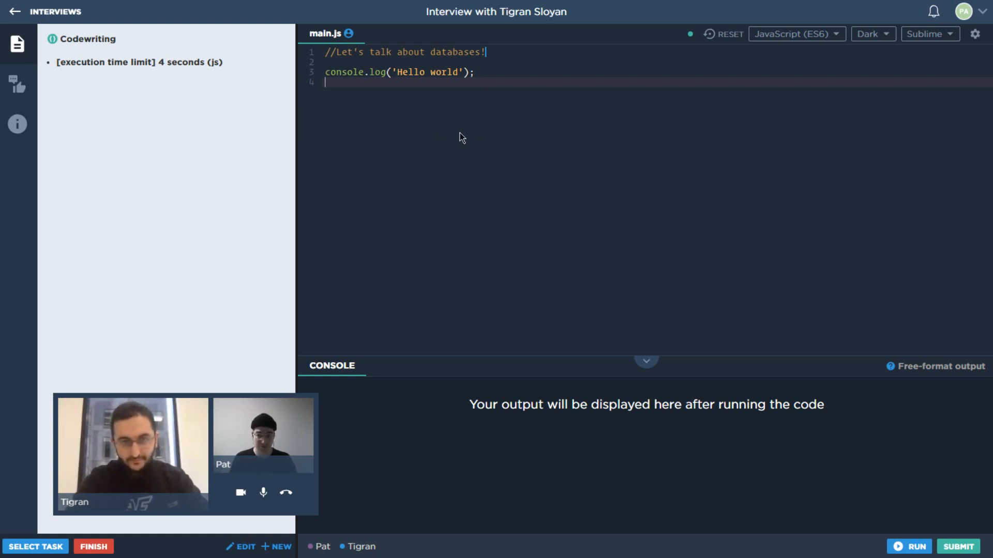
mouse_move(552, 188)
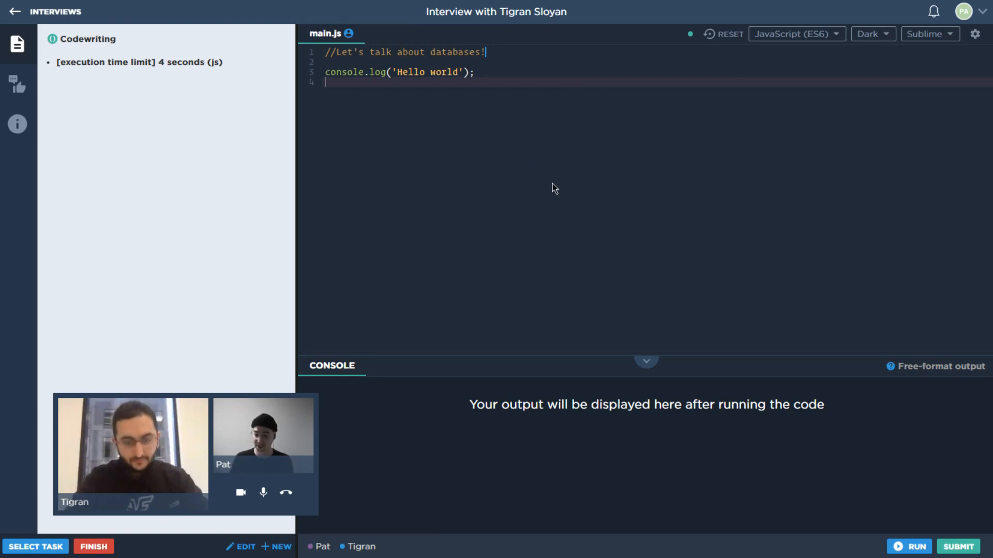
mouse_move(194, 258)
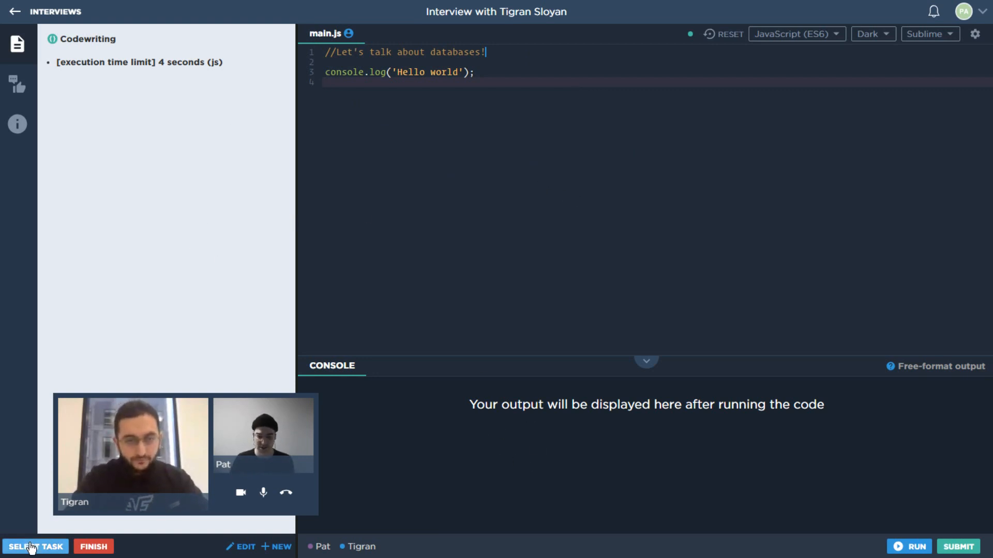
Step: Load the countriesSelection task from the Favorites list in place of the hello-world exercise
left_click(35, 546)
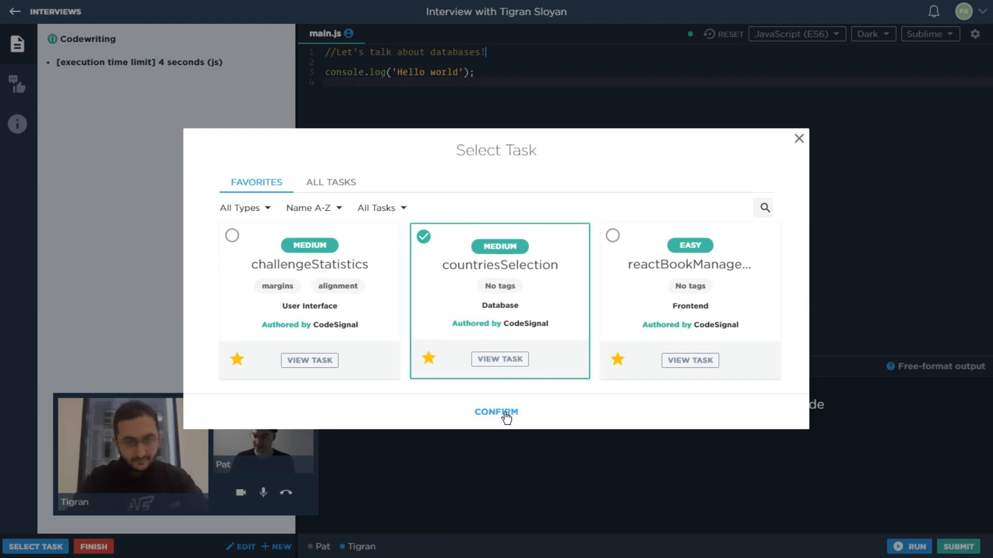
left_click(495, 413)
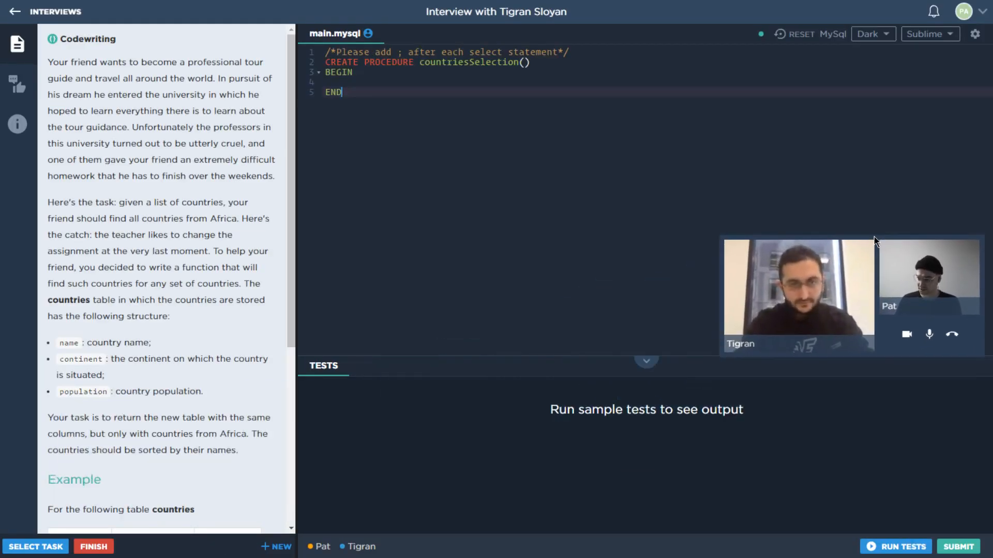
Step: Add a /* ... */ comment on line 2 saying notes will be written while the other person talks
key("Enter")
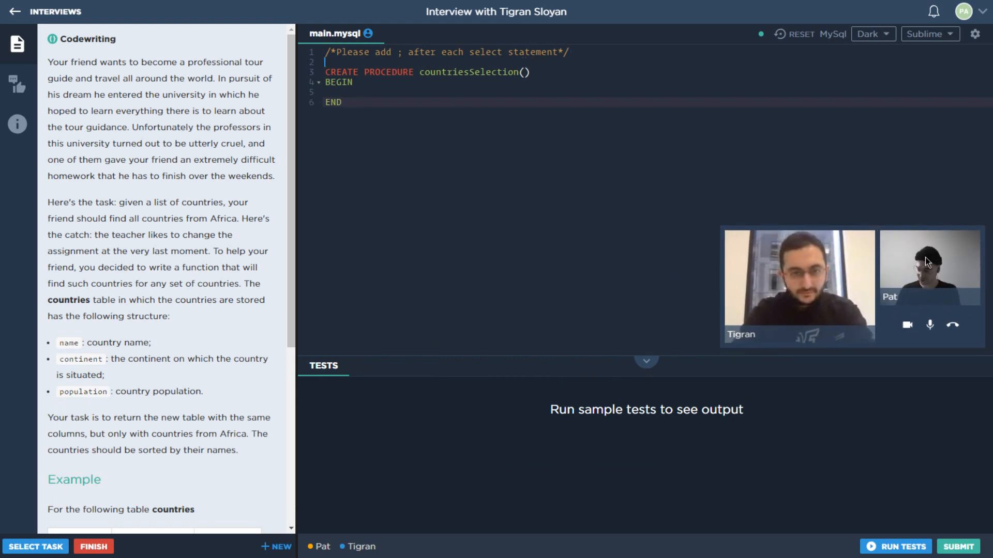
type("/*")
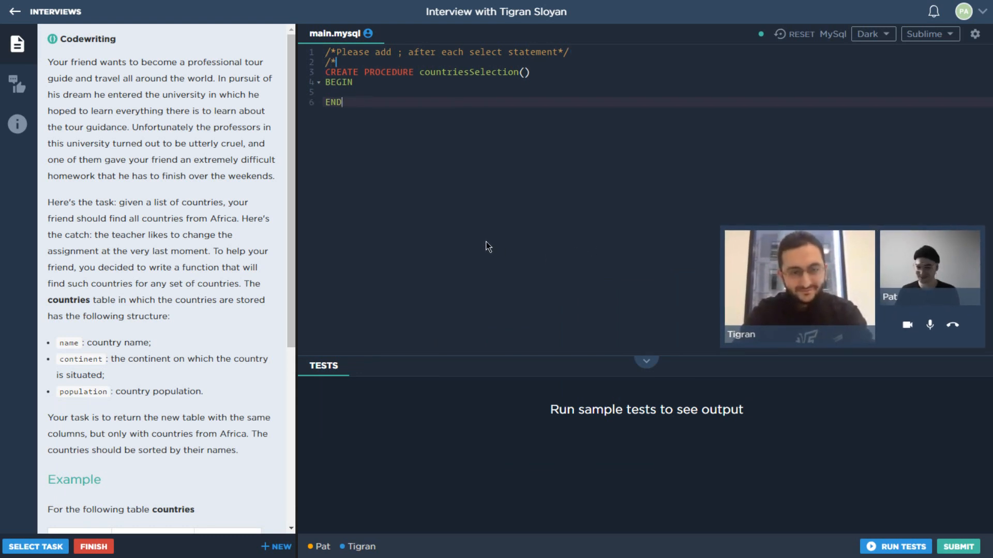
type("I am go*")
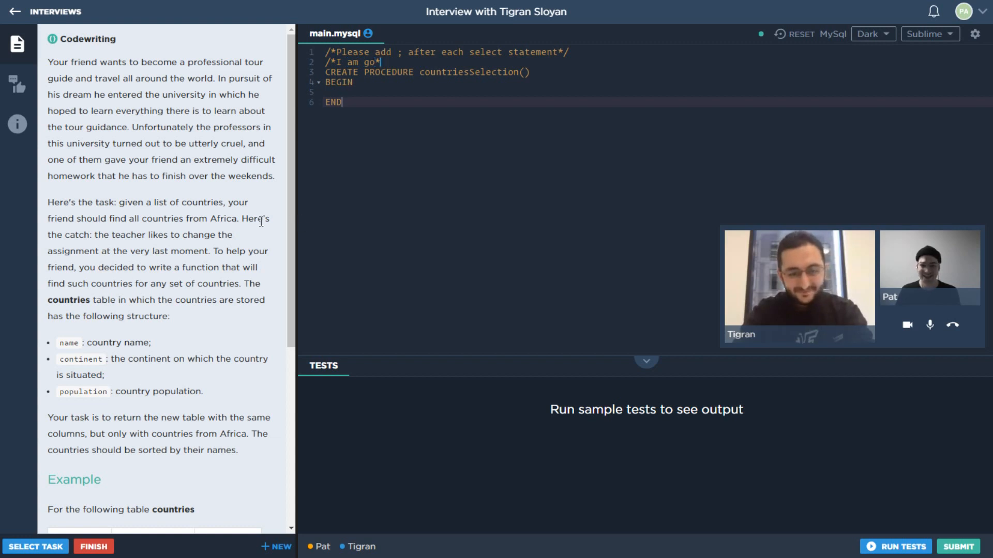
type("/")
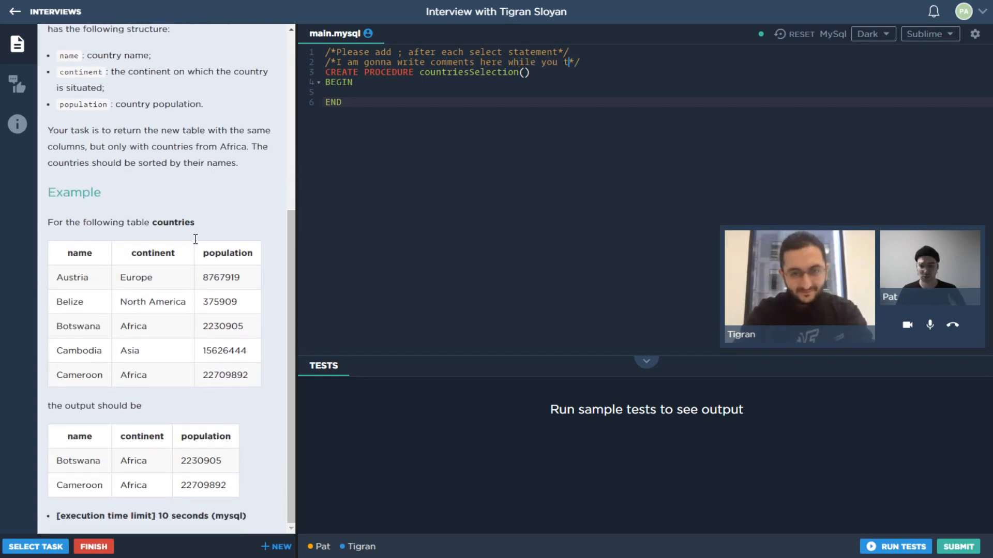
type("alk :)")
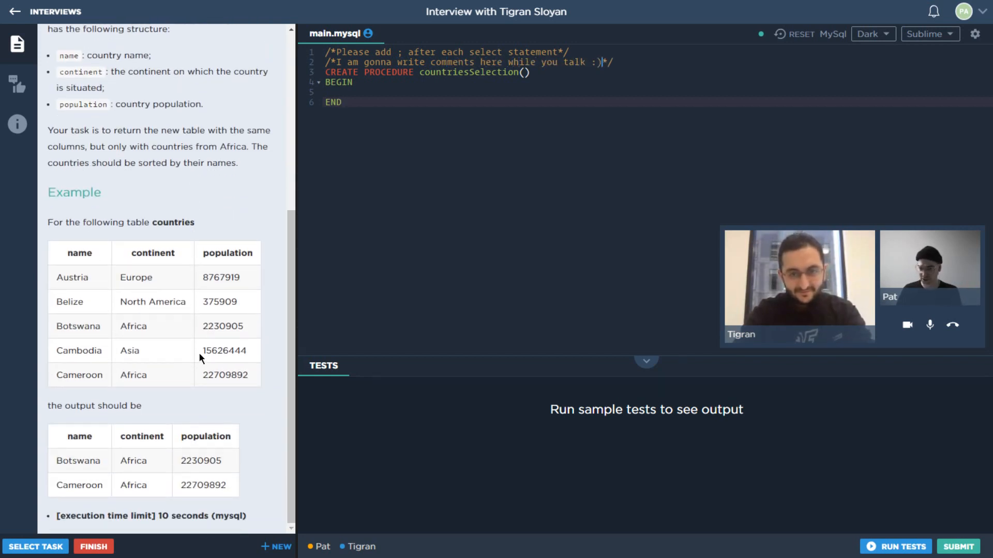
scroll("up", 3)
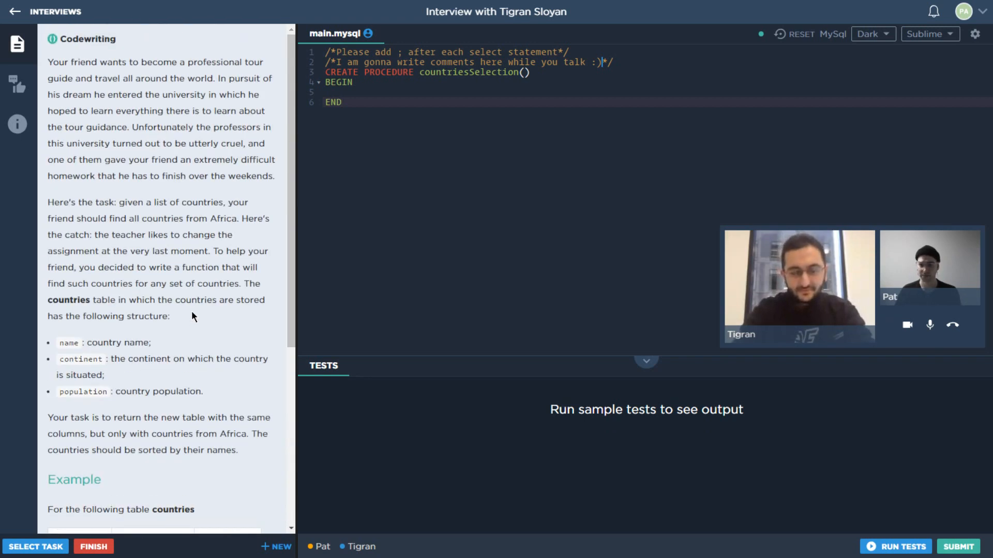
scroll("down", 3)
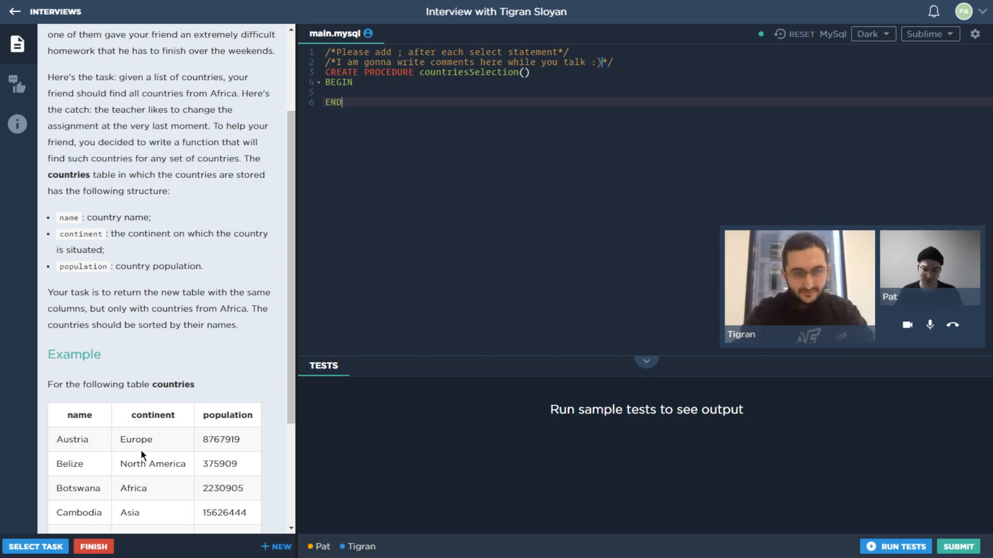
mouse_move(212, 438)
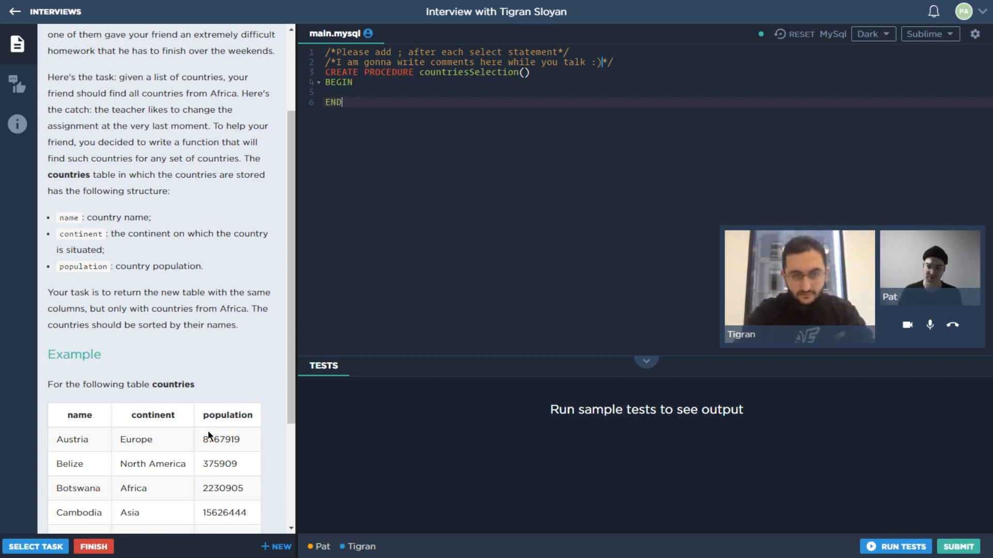
scroll("down", 3)
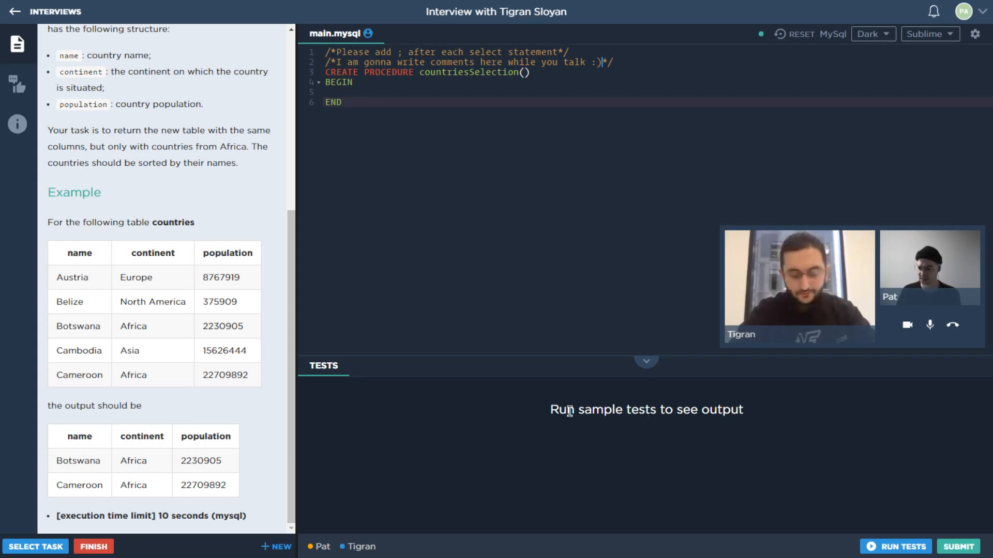
mouse_move(894, 546)
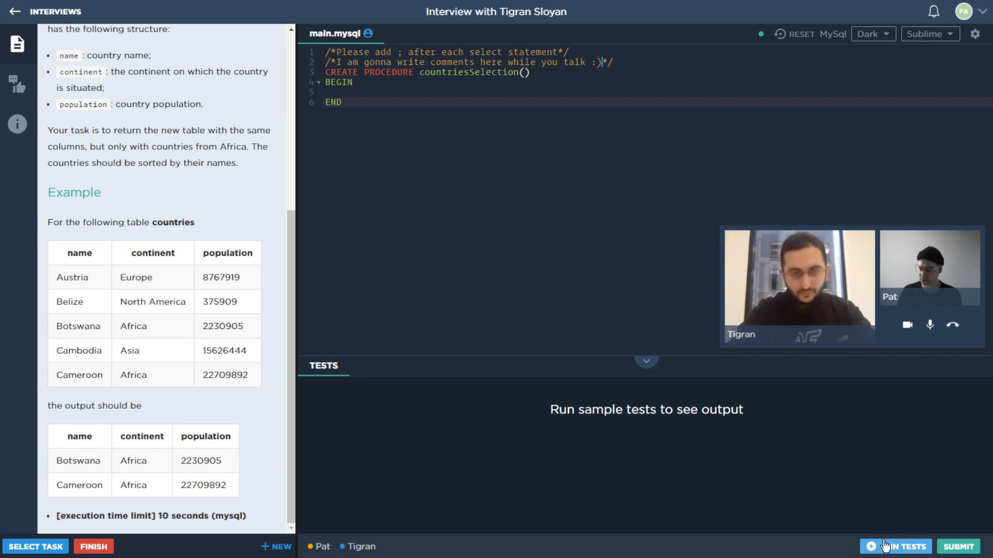
Step: Run the sample tests on the empty procedure and review the results showing 2/6 passed
left_click(894, 546)
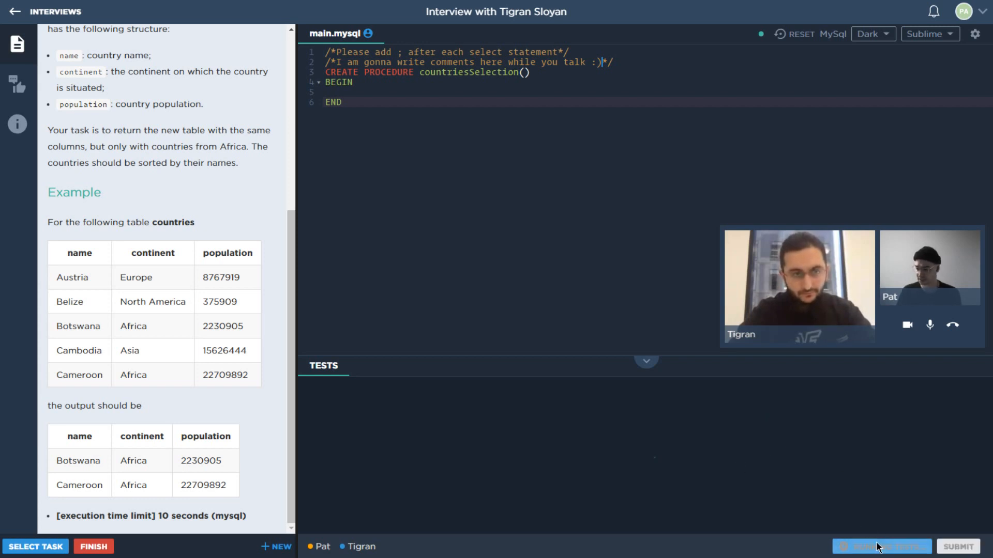
left_click(881, 546)
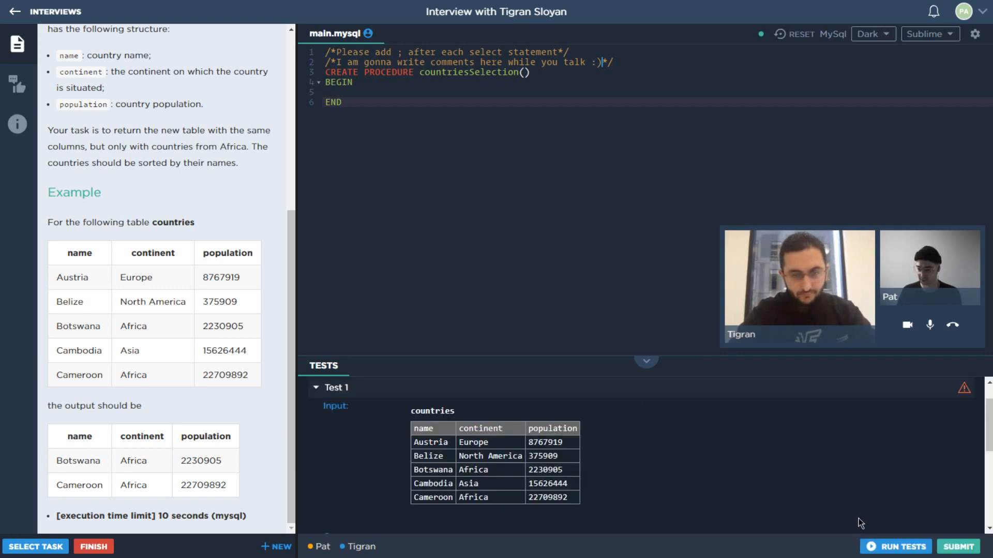
scroll("down", 3)
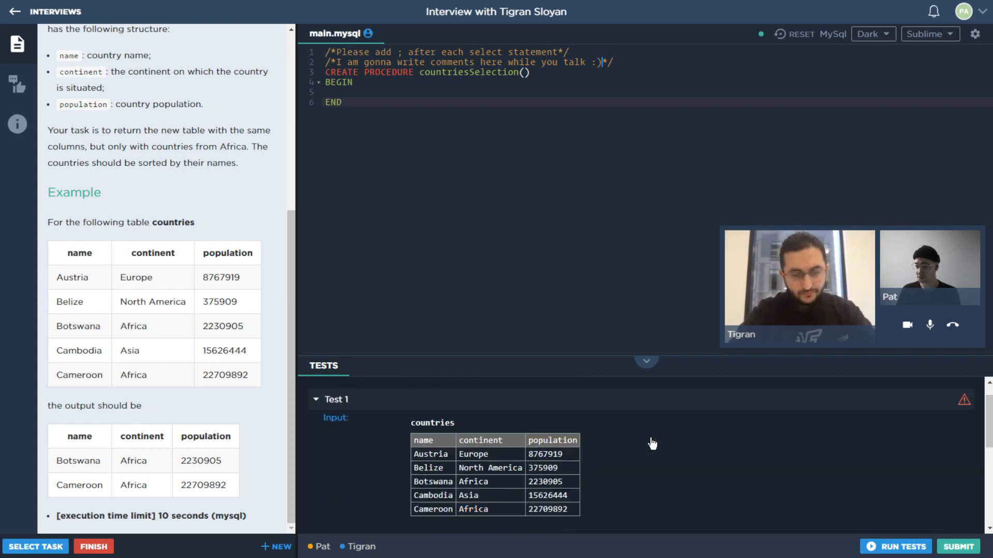
left_click(899, 546)
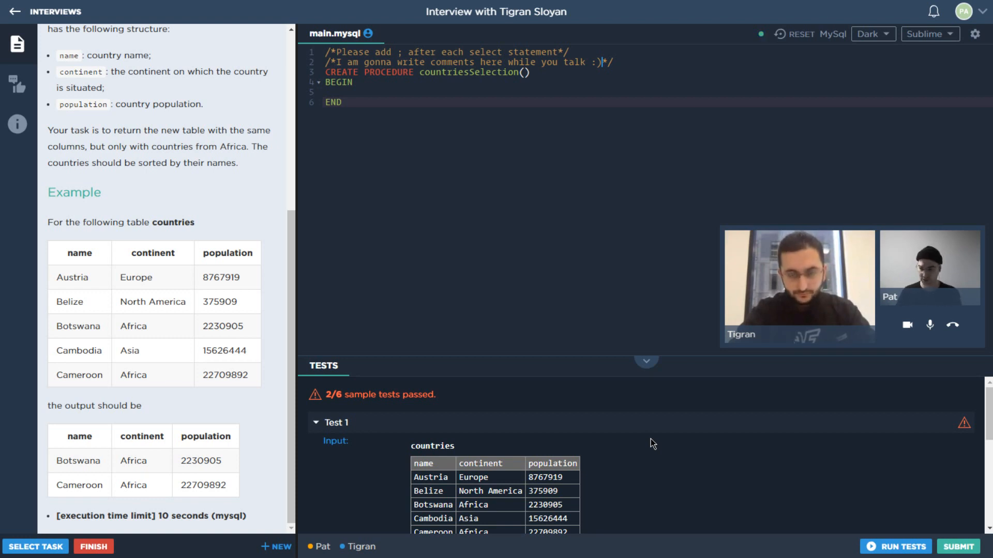
mouse_move(464, 167)
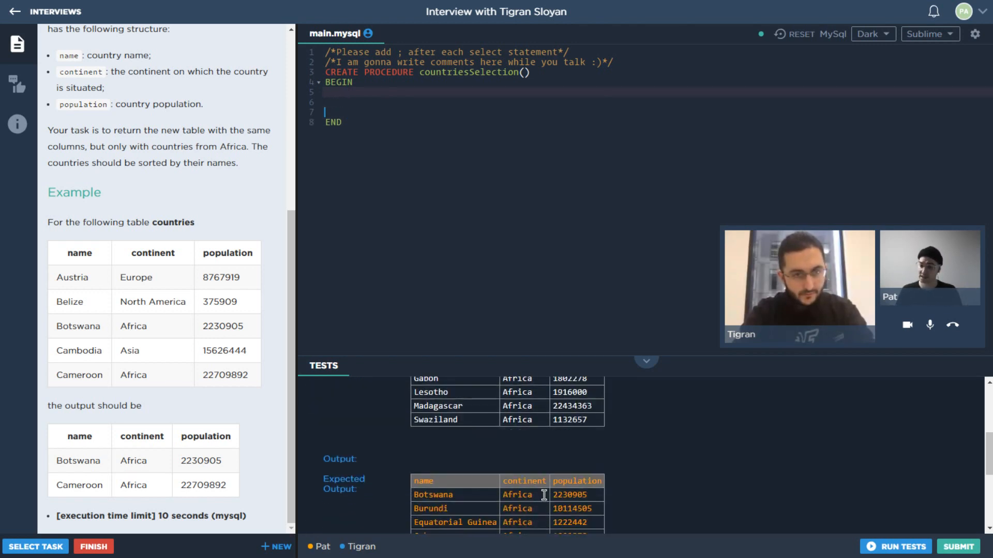
Step: Write SELECT * FROM countries; inside BEGIN…END and review Test 1's input
type("SELE")
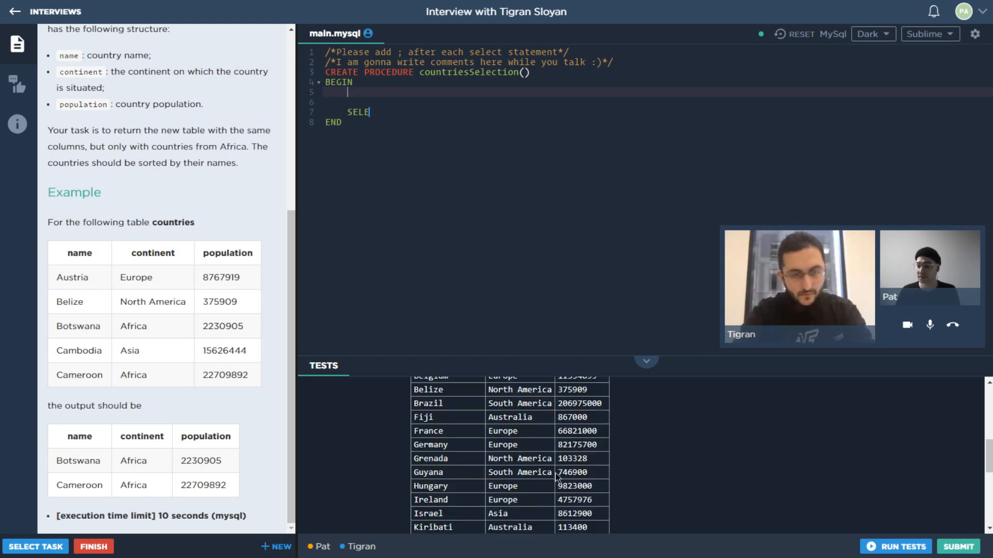
type("CT * FROM")
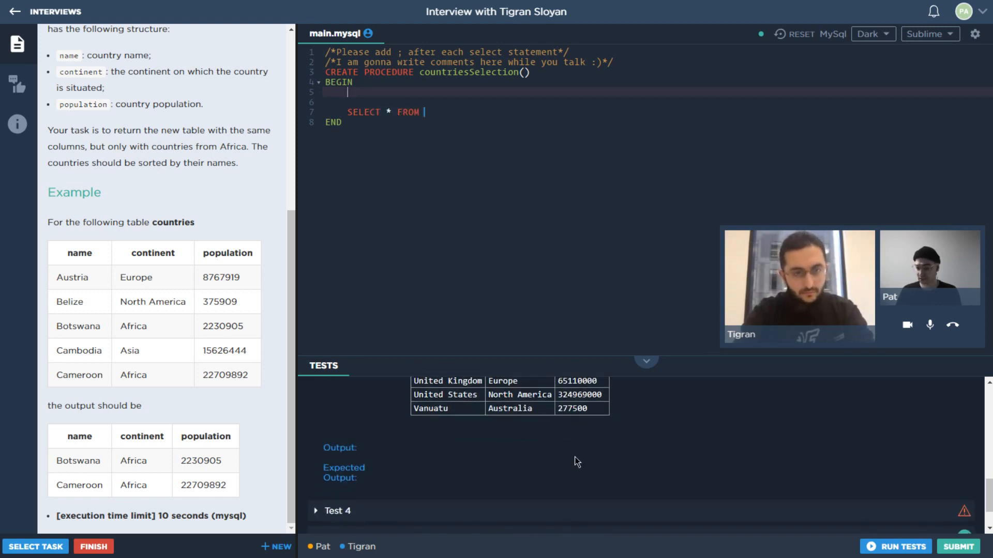
left_click(896, 546)
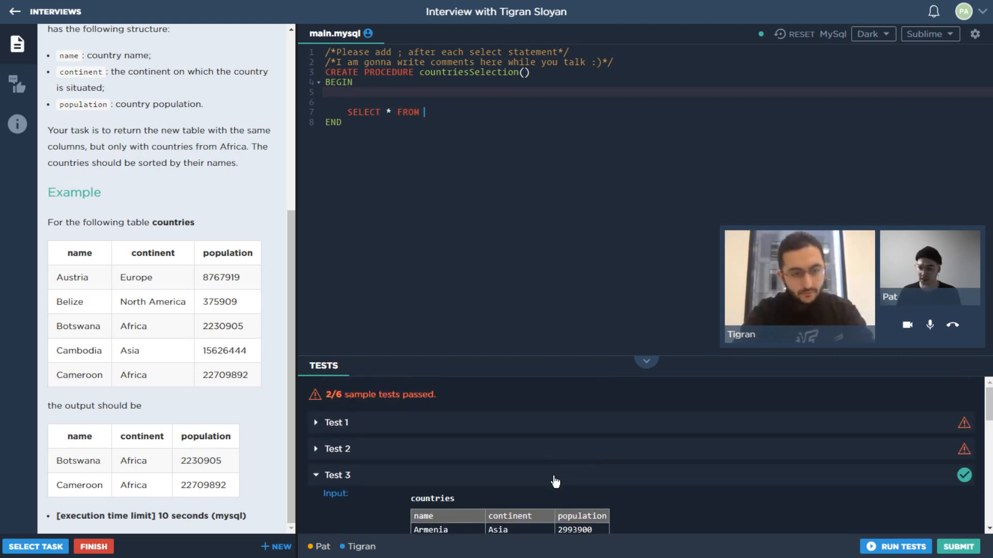
type("countries;")
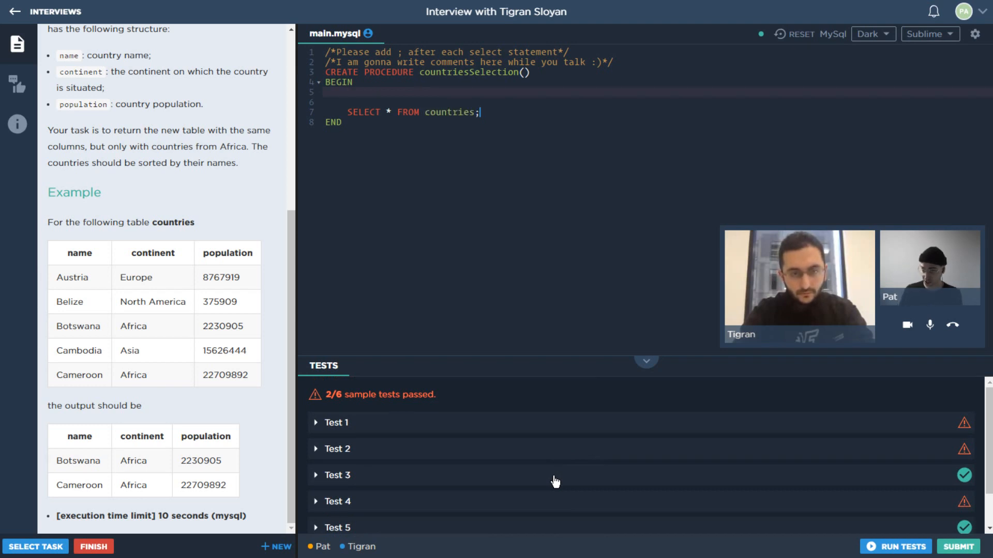
left_click(894, 546)
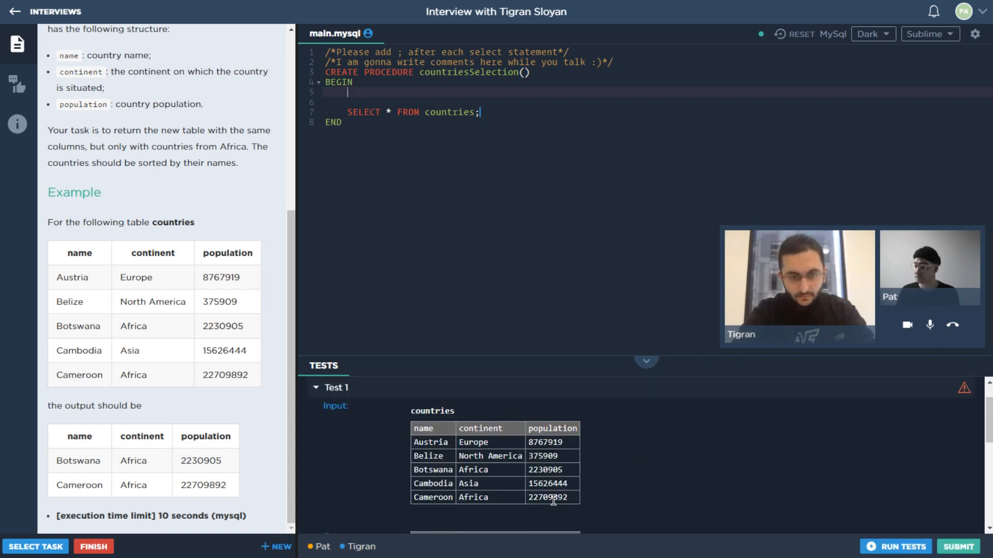
mouse_move(602, 464)
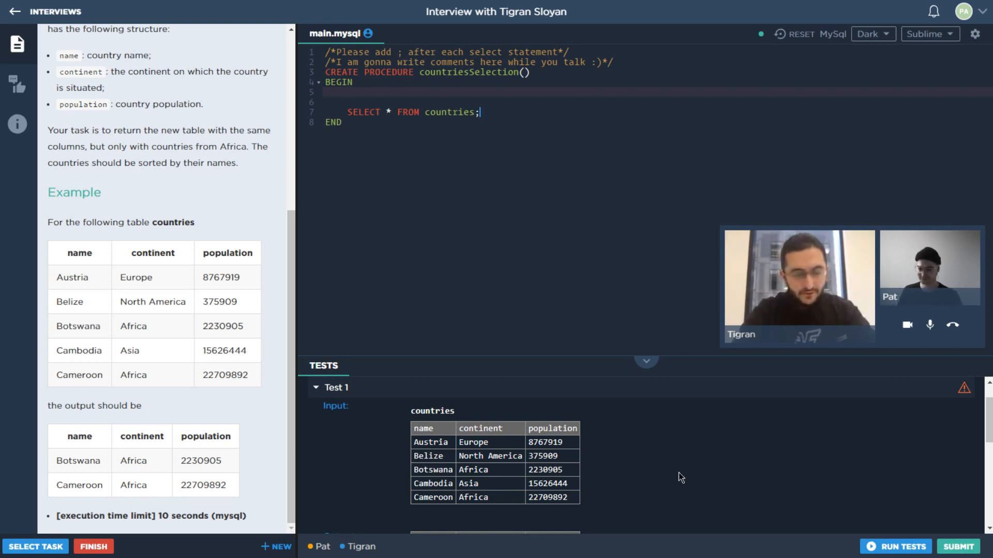
mouse_move(678, 465)
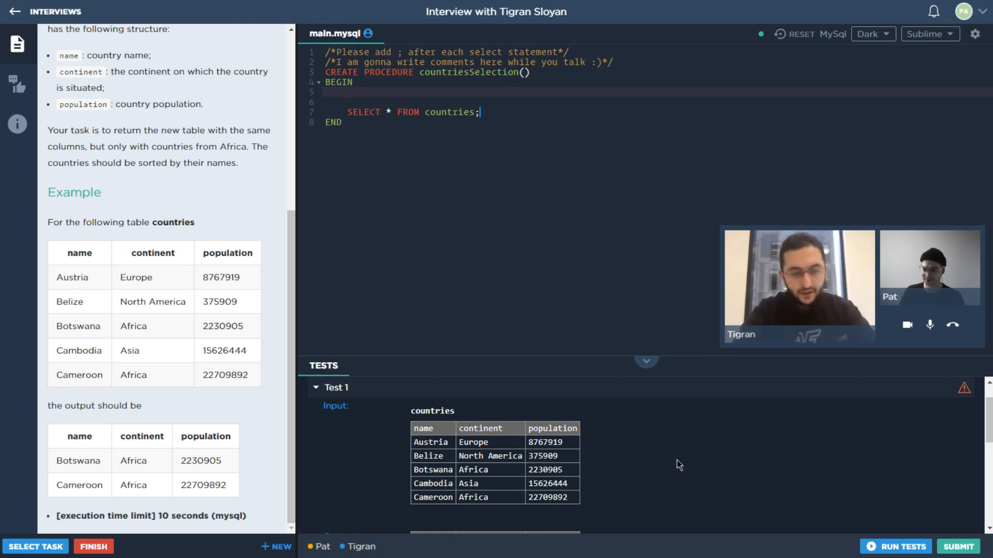
scroll("down", 3)
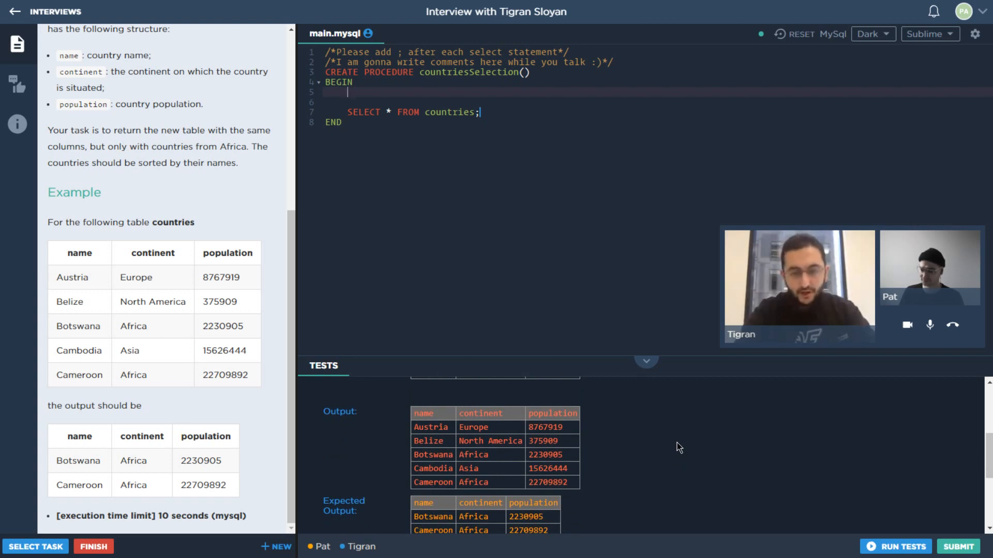
mouse_move(673, 443)
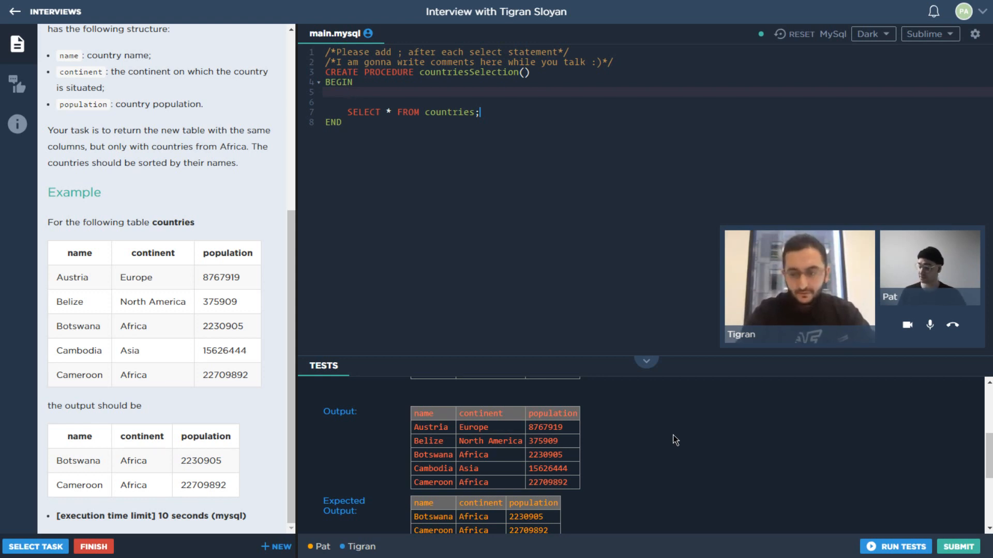
mouse_move(678, 424)
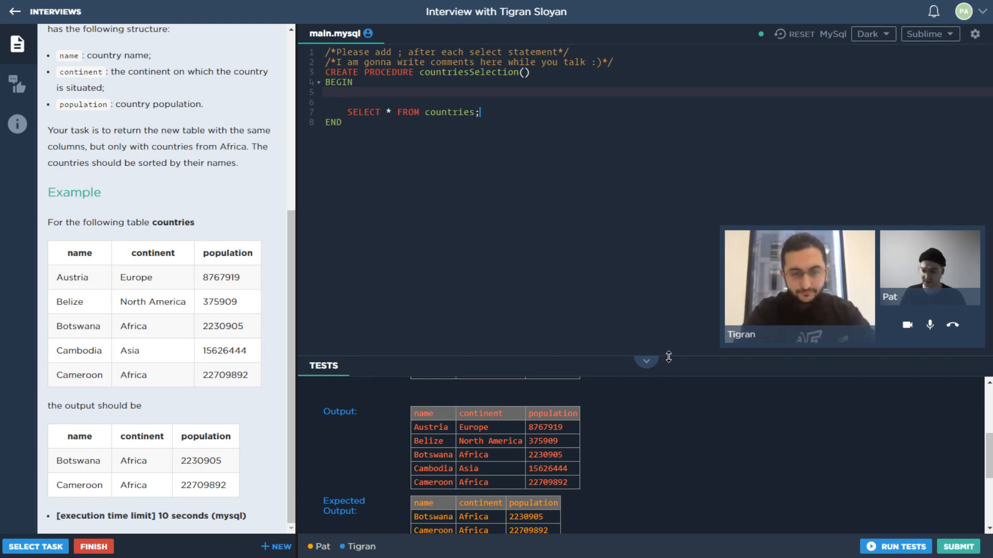
scroll("down", 3)
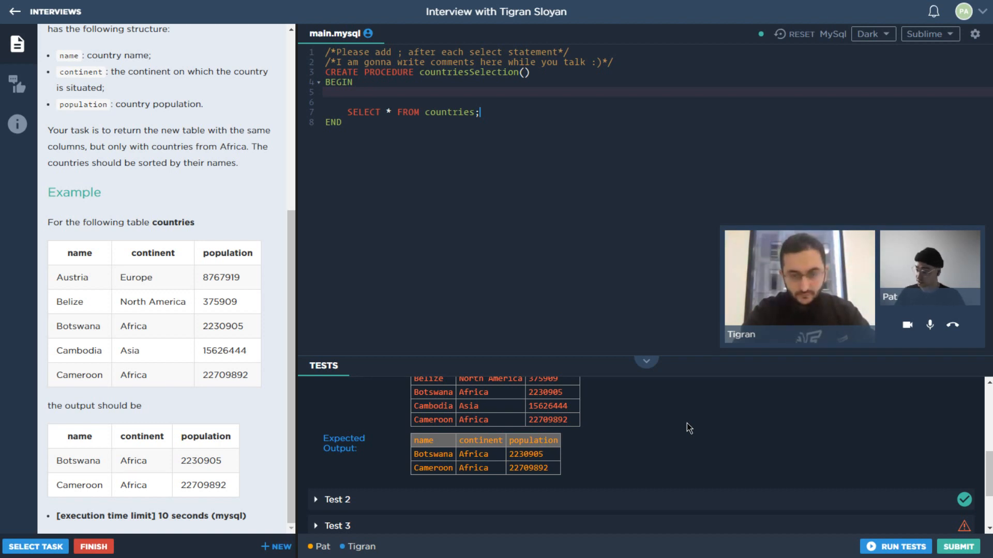
triple_click(412, 111)
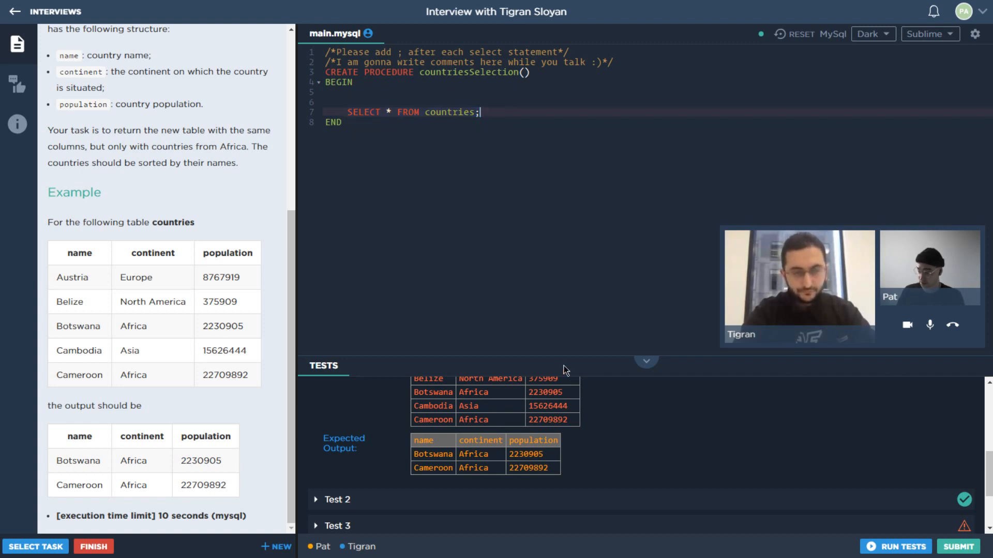
mouse_move(602, 355)
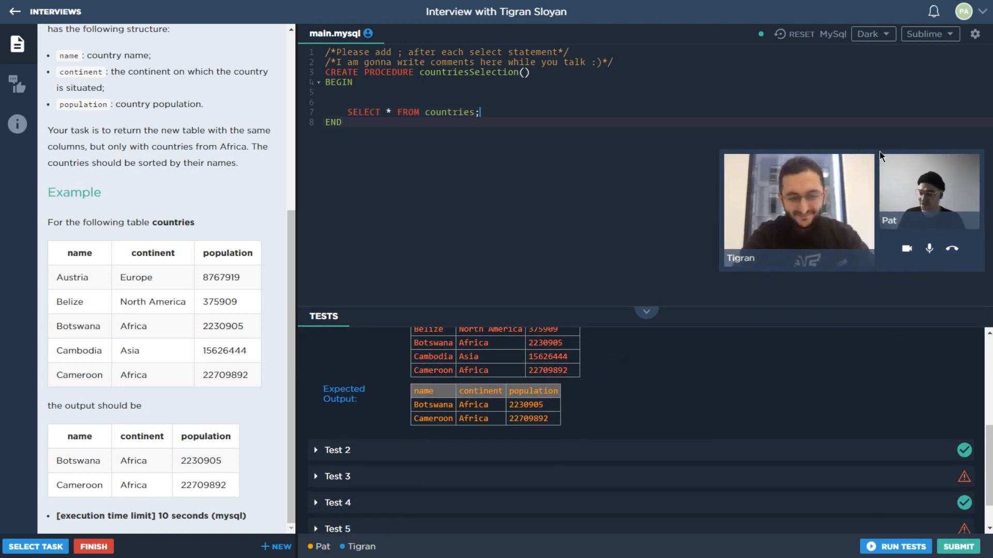
scroll("up", 3)
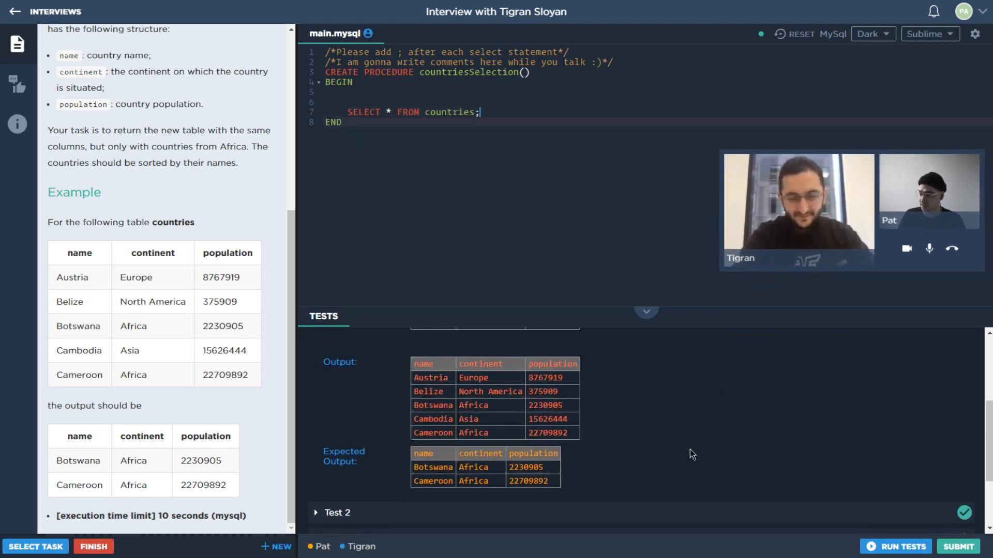
mouse_move(698, 455)
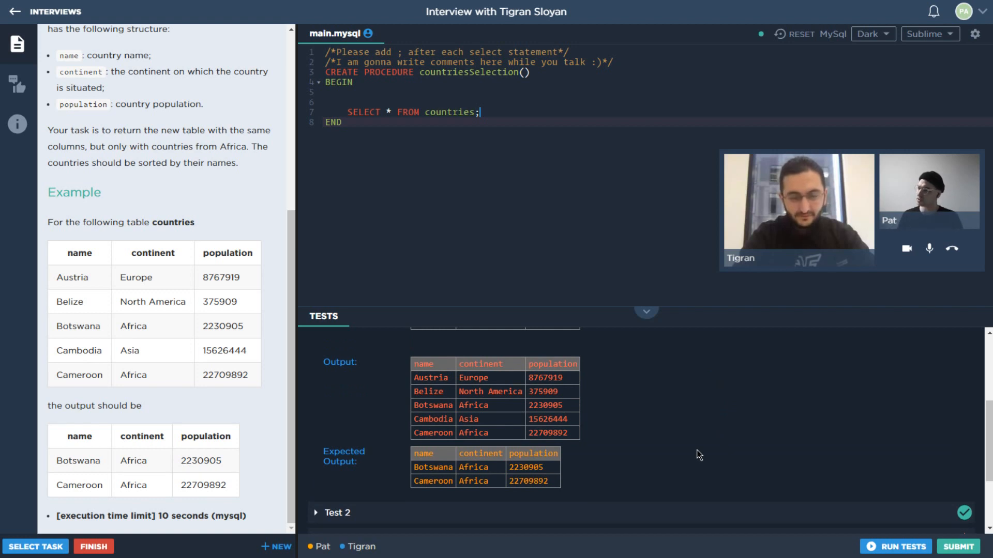
left_click(337, 337)
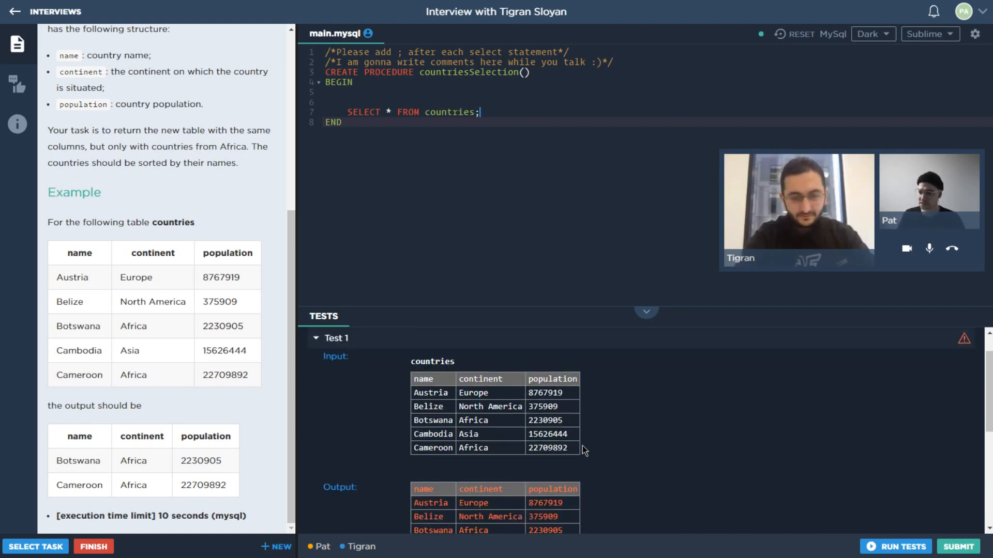
mouse_move(614, 459)
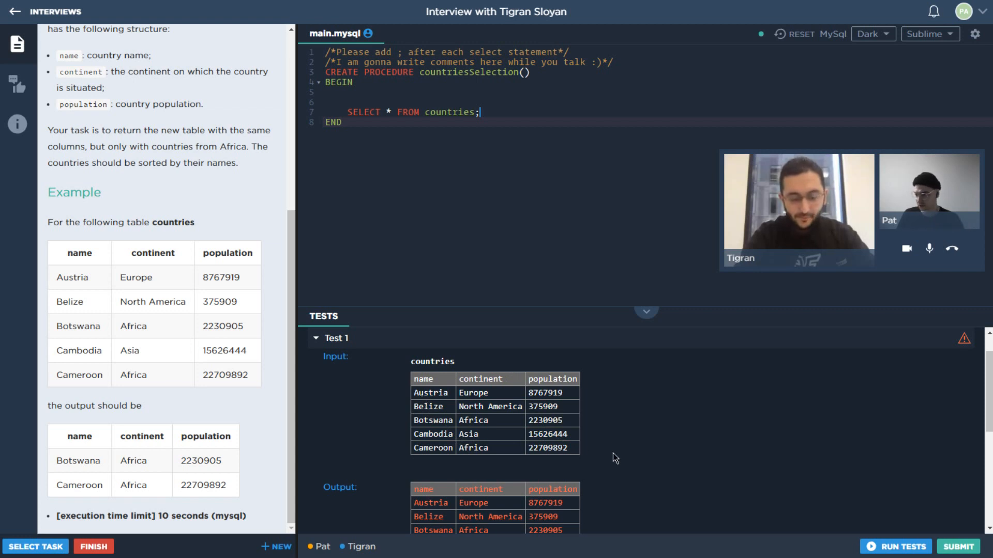
scroll("down", 3)
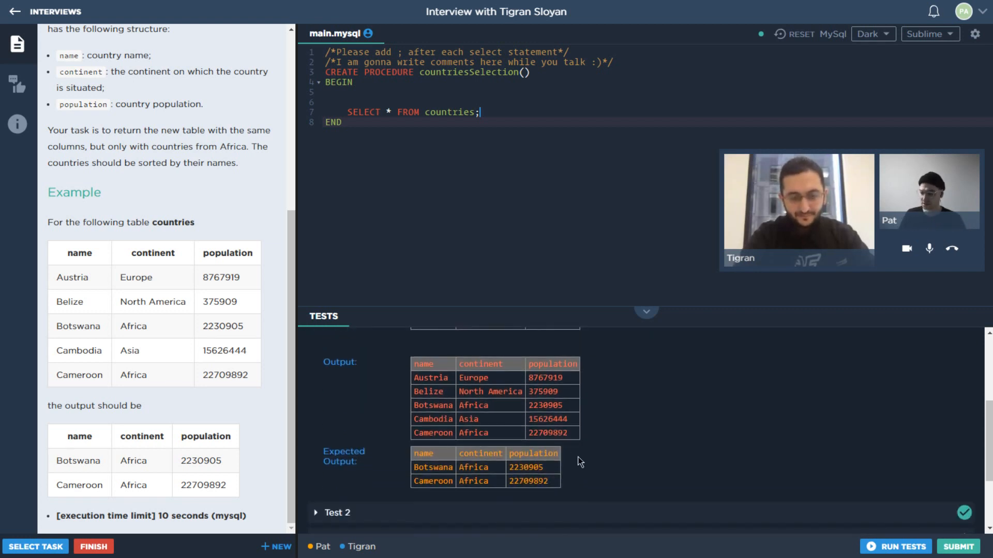
mouse_move(579, 456)
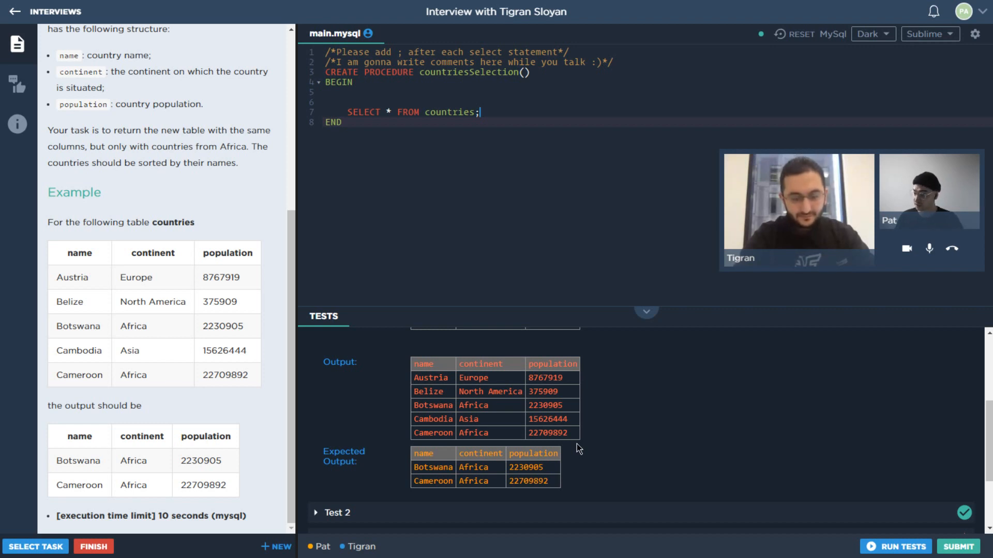
mouse_move(523, 209)
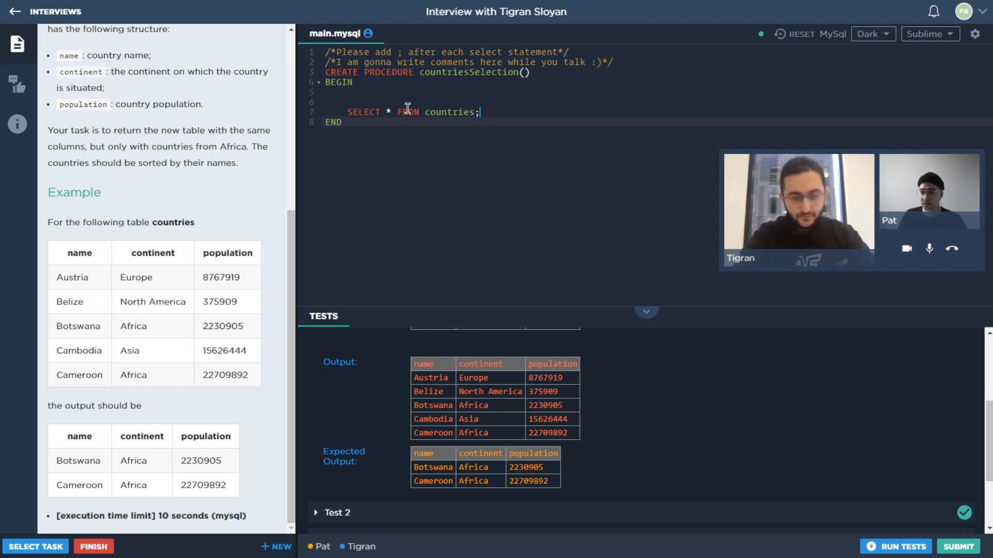
triple_click(411, 112)
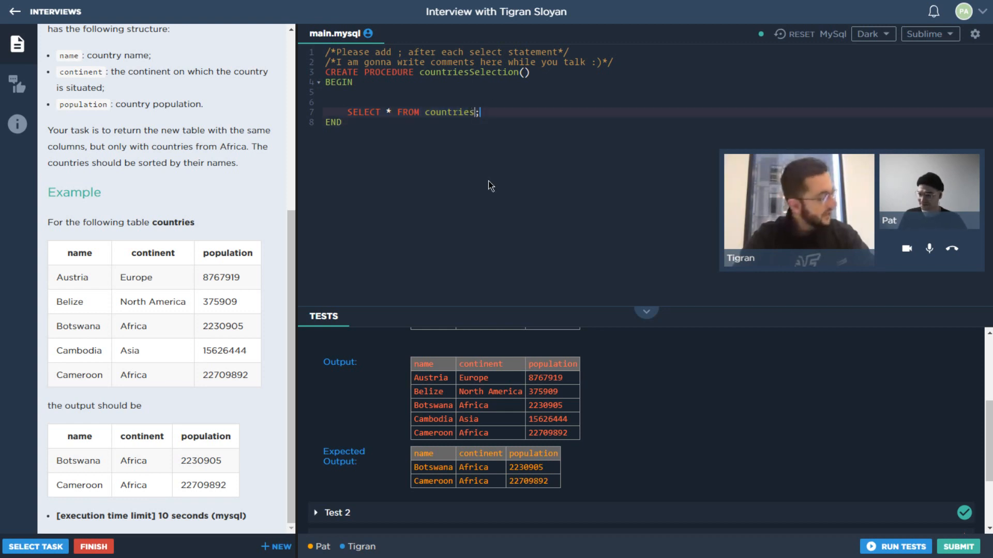
mouse_move(486, 188)
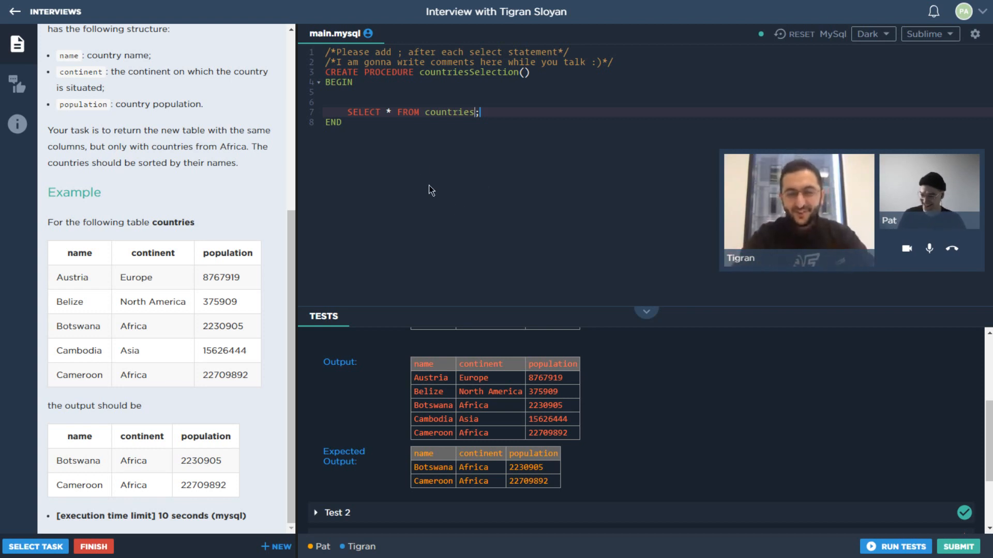
mouse_move(482, 218)
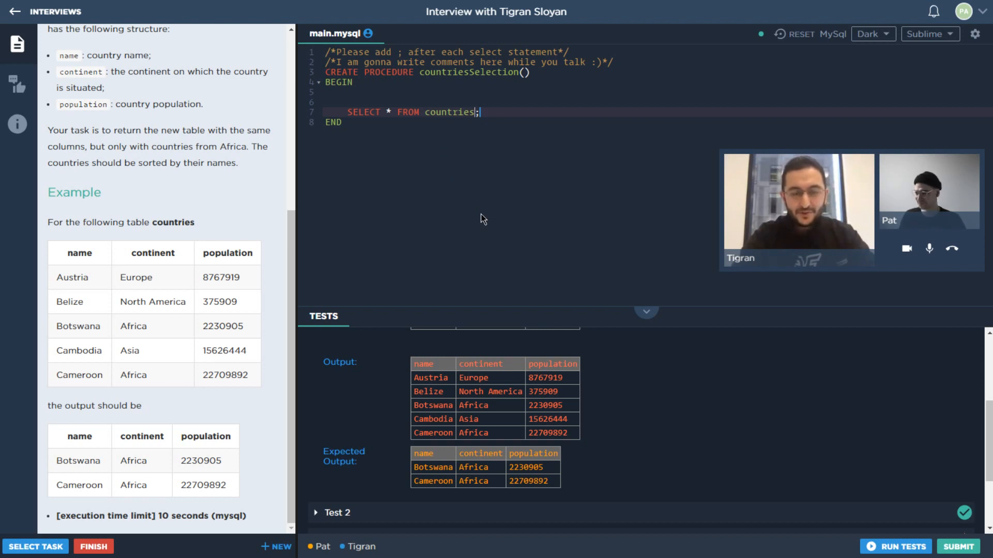
mouse_move(476, 219)
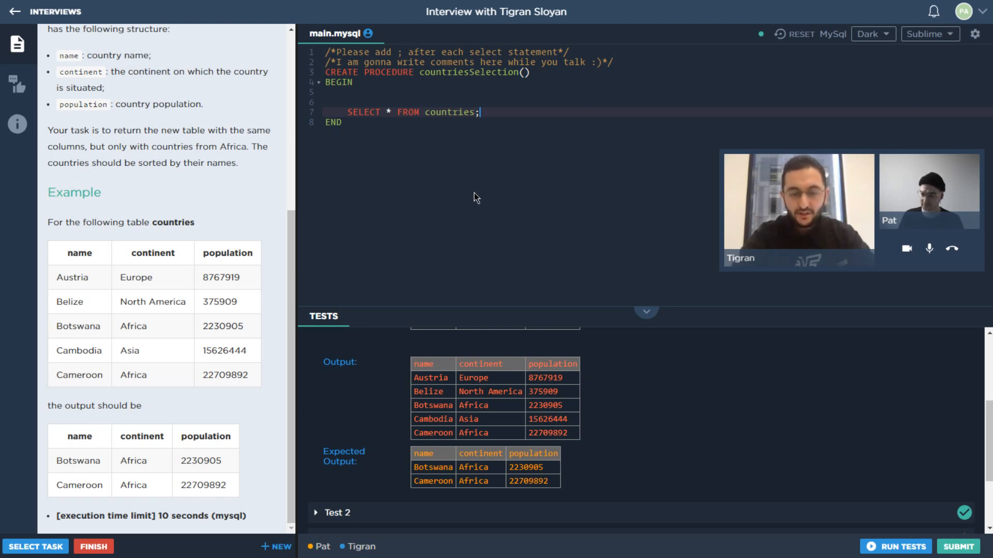
Step: Delete the two blank lines above the SELECT line and rerun the tests
key("Backspace")
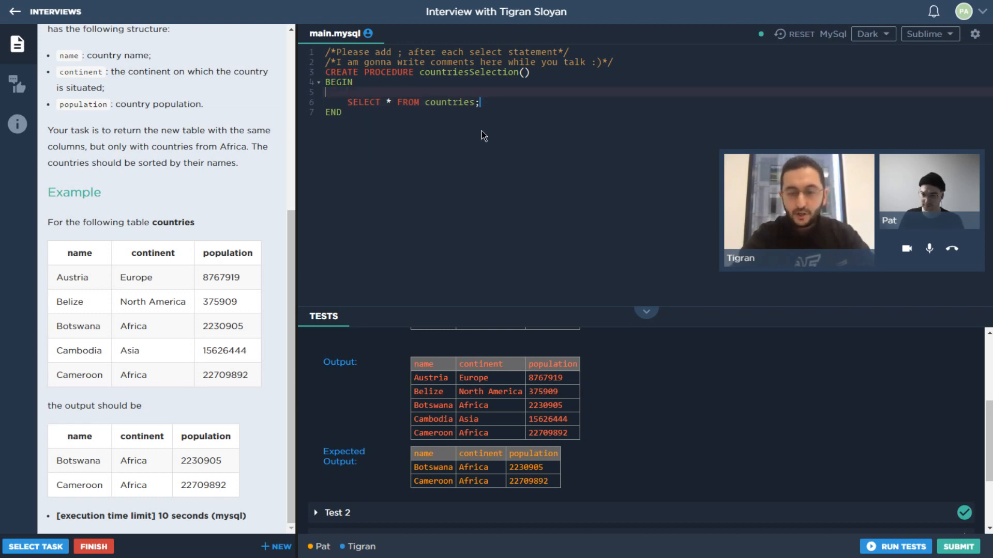
key("Backspace")
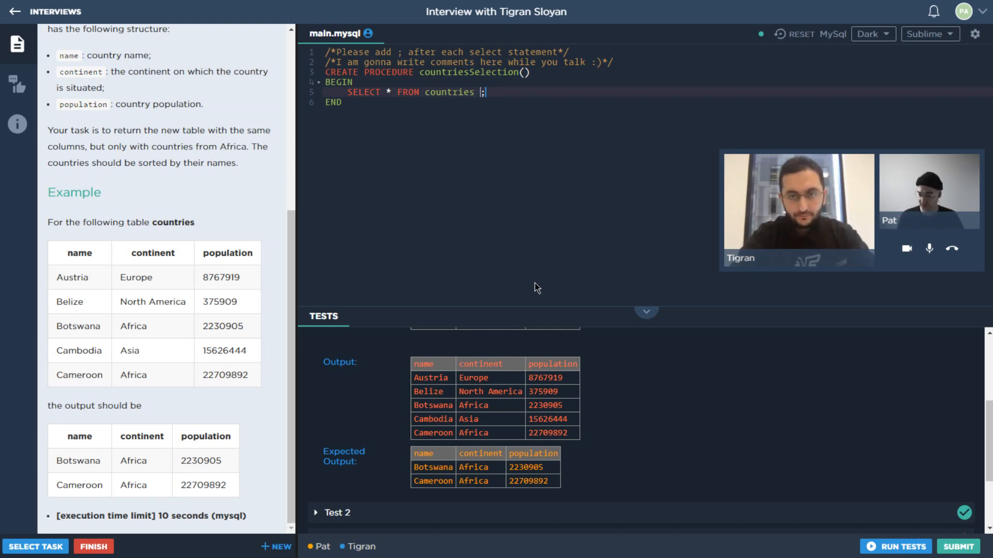
left_click(896, 546)
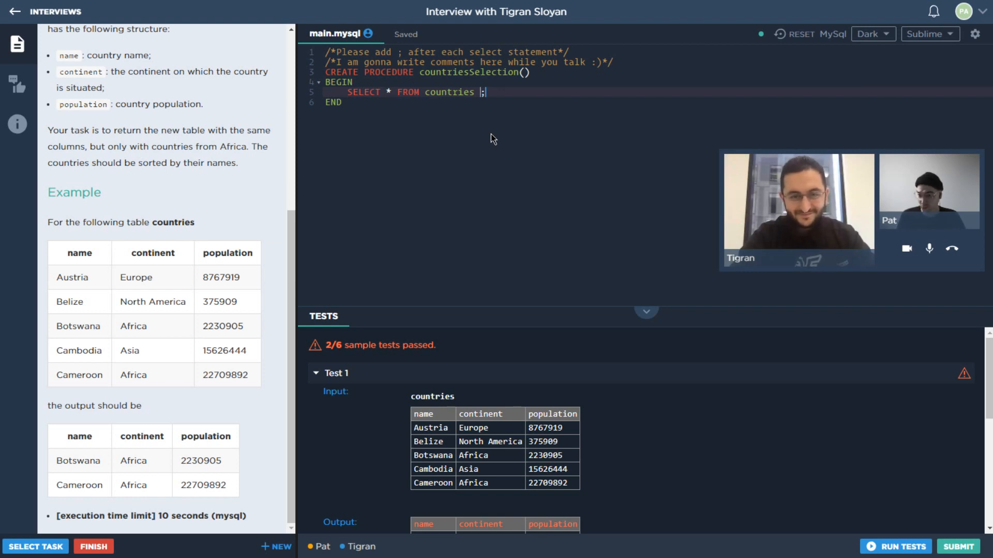
Step: Append WHERE continent = "Africa" ORDER BY name to the SELECT statement
type("WHERE")
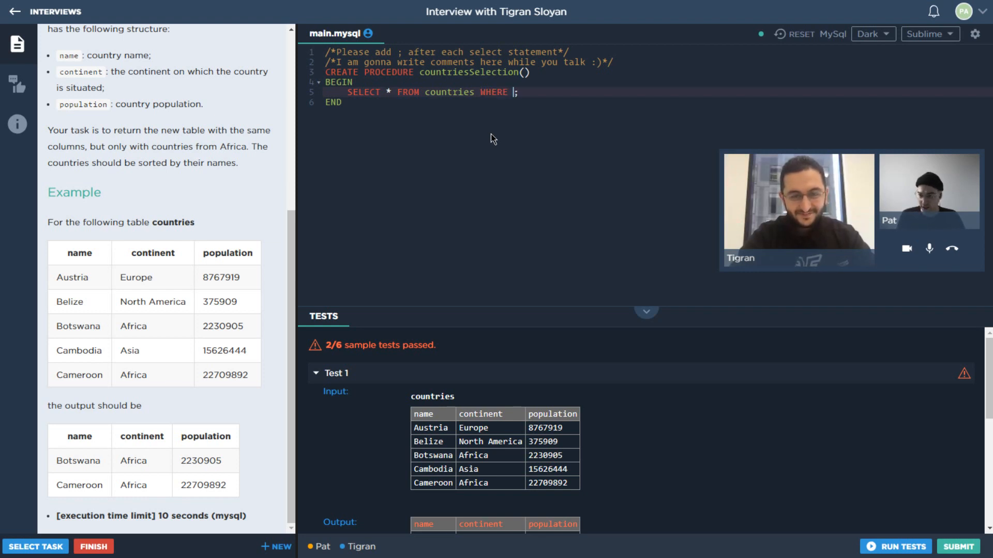
type("continent = \"Africa")
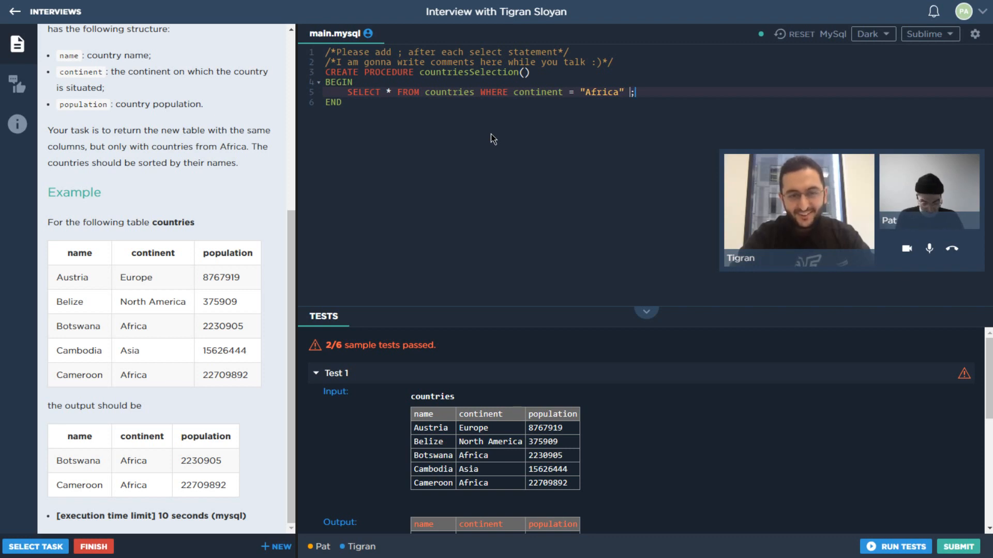
type("ORDER")
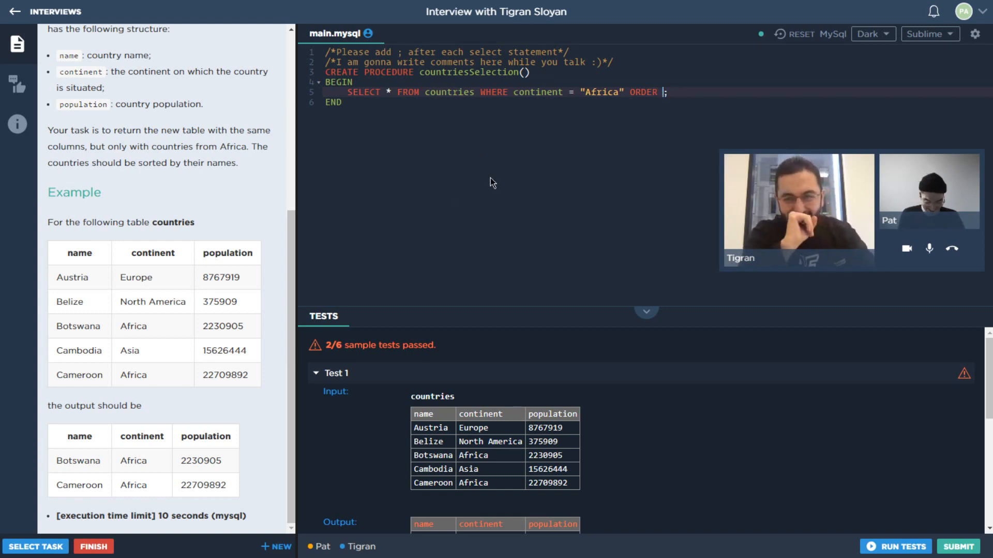
type("BY name")
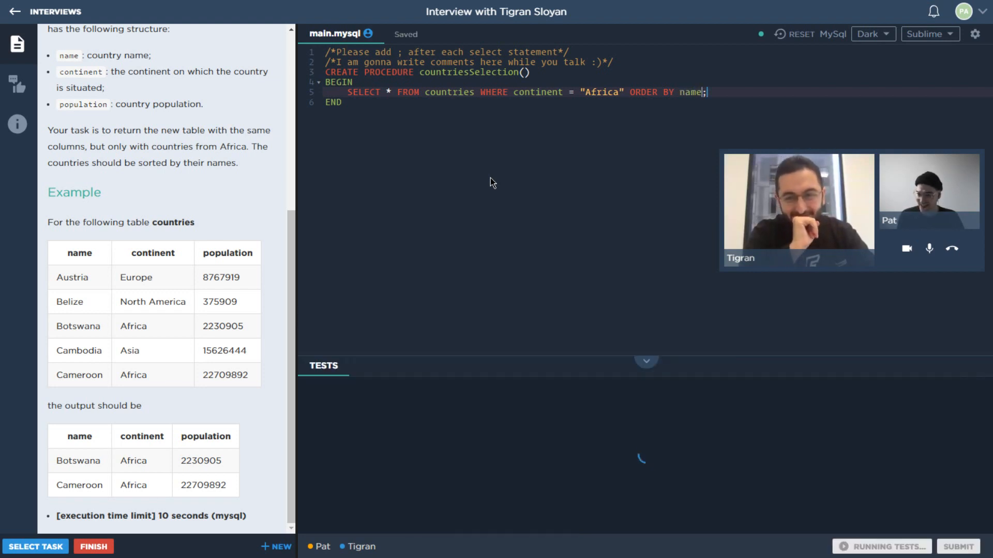
mouse_move(414, 123)
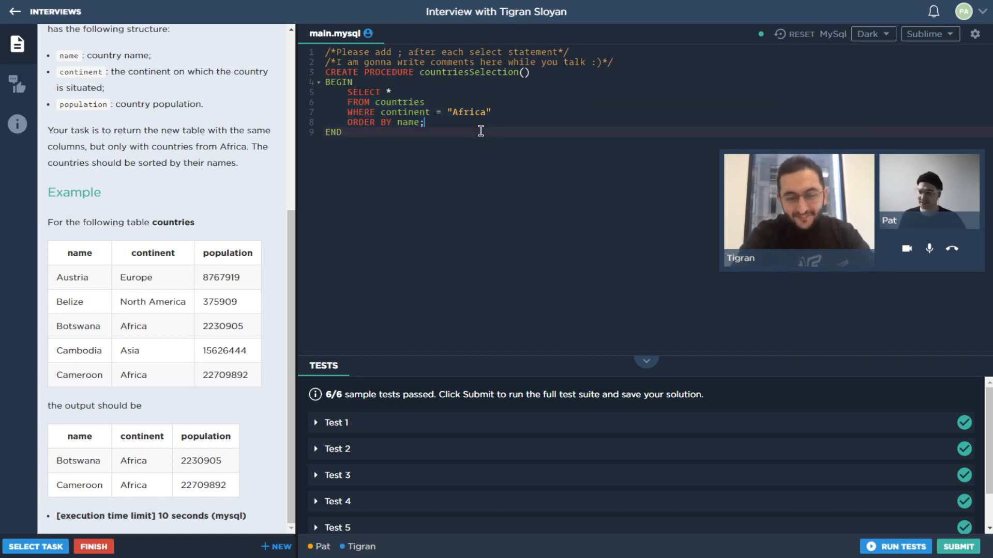
mouse_move(576, 253)
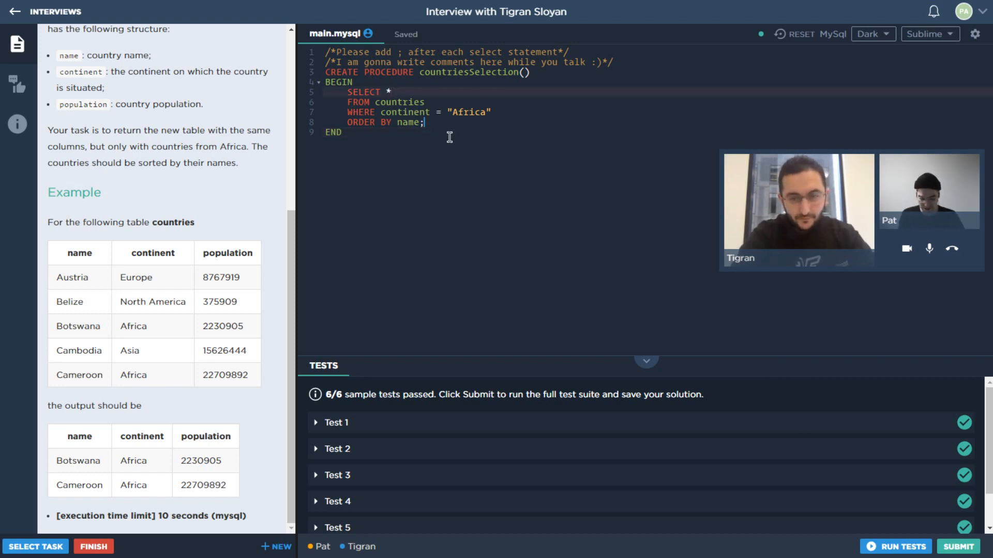
type("name, population")
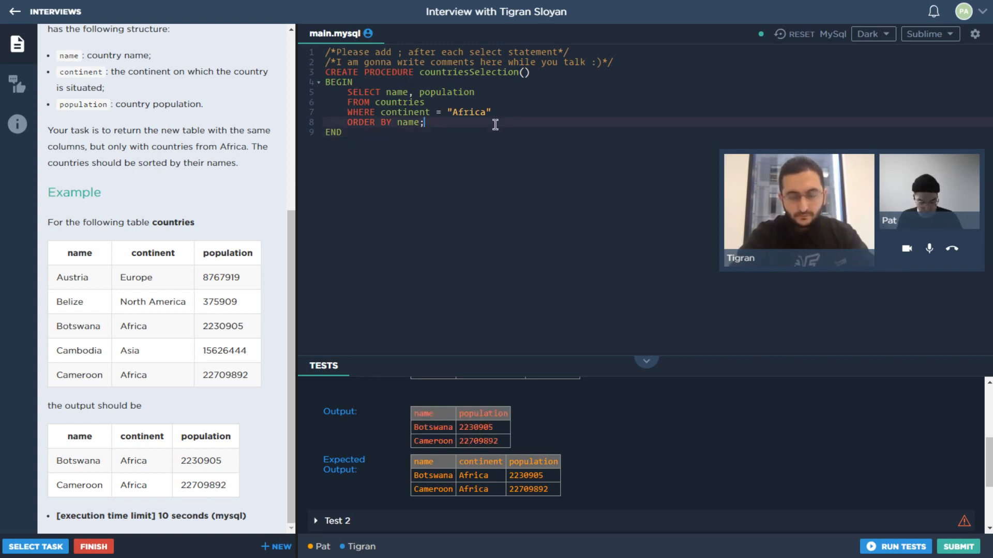
type("*")
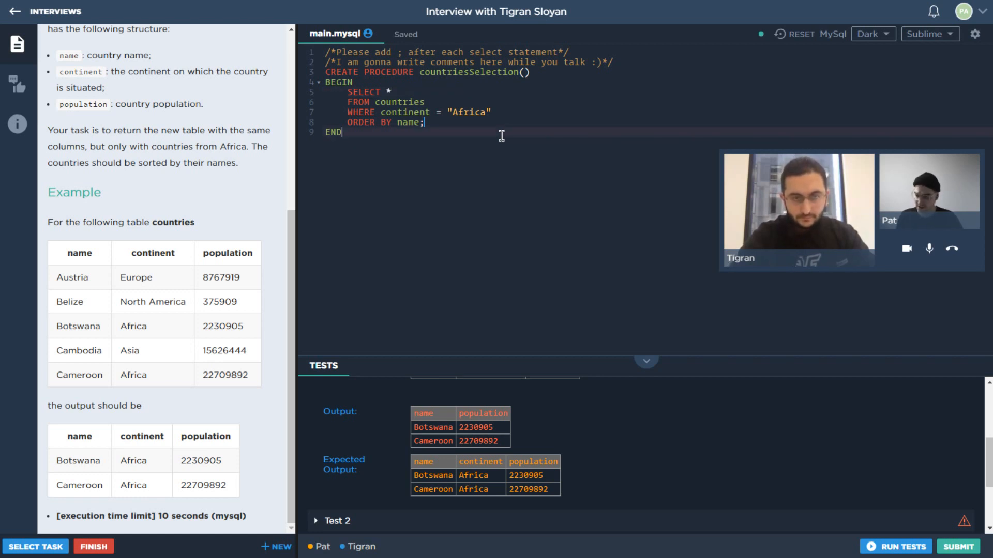
left_click(895, 546)
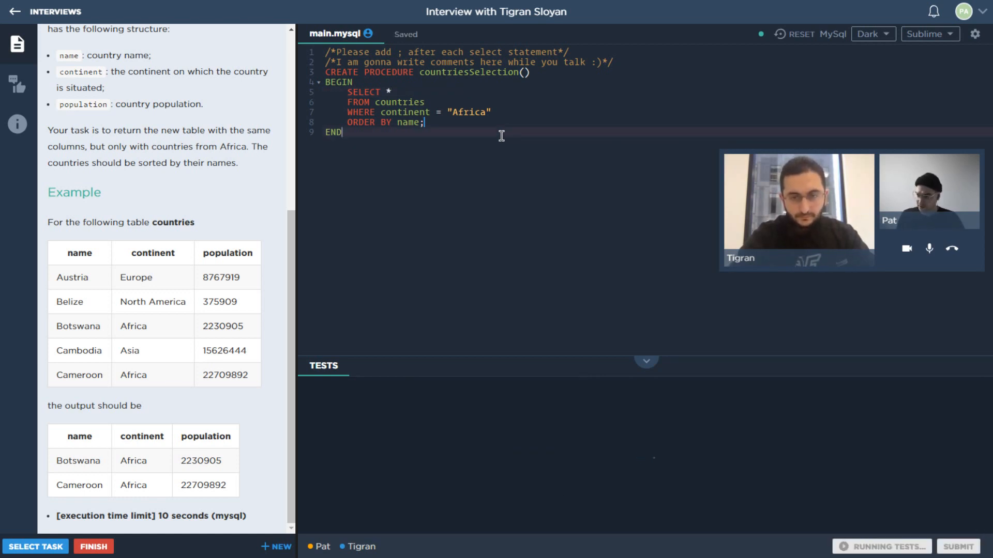
left_click(881, 546)
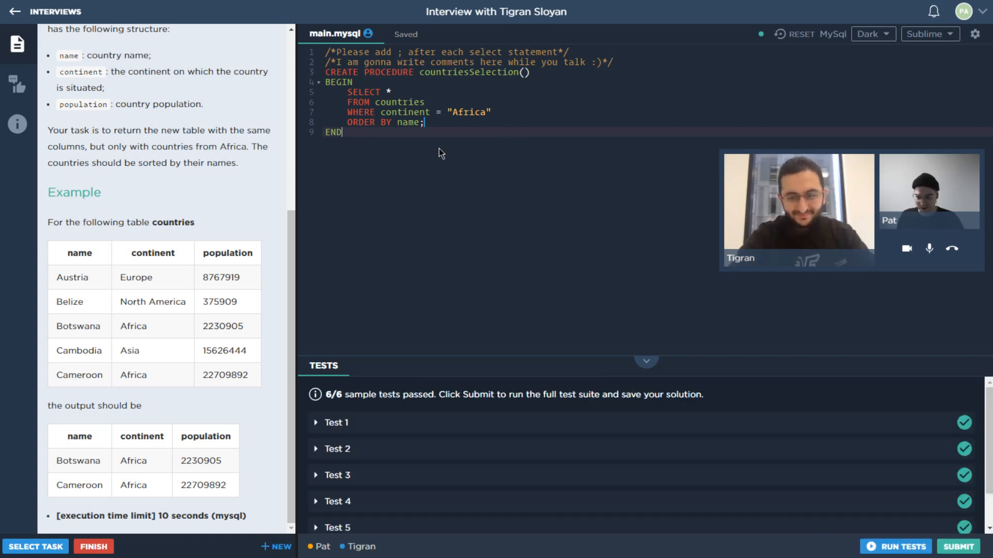
mouse_move(550, 258)
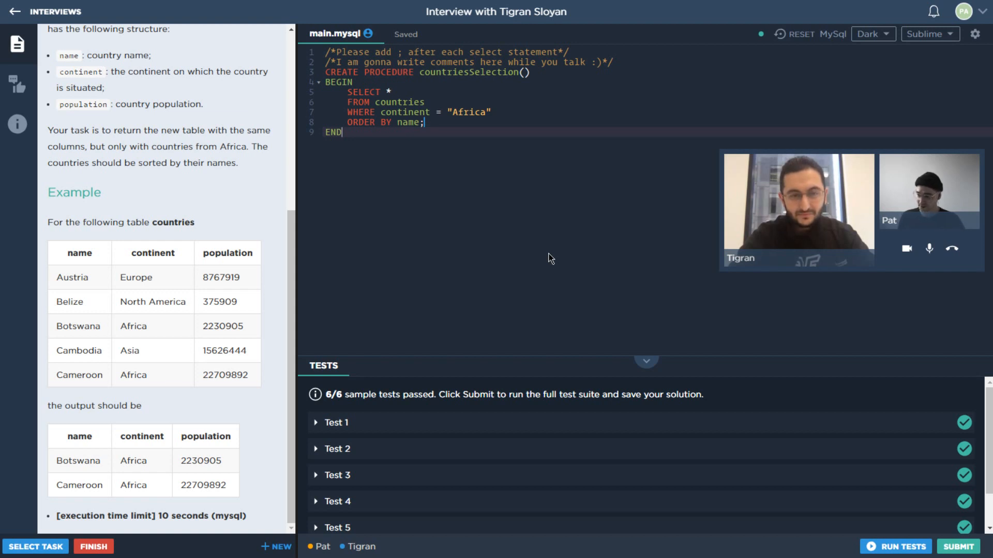
mouse_move(262, 350)
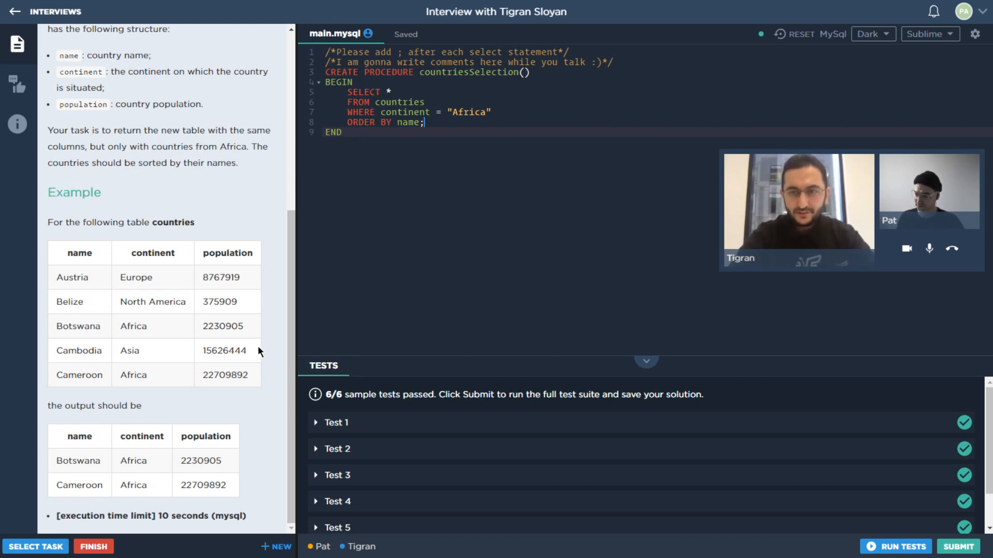
mouse_move(268, 362)
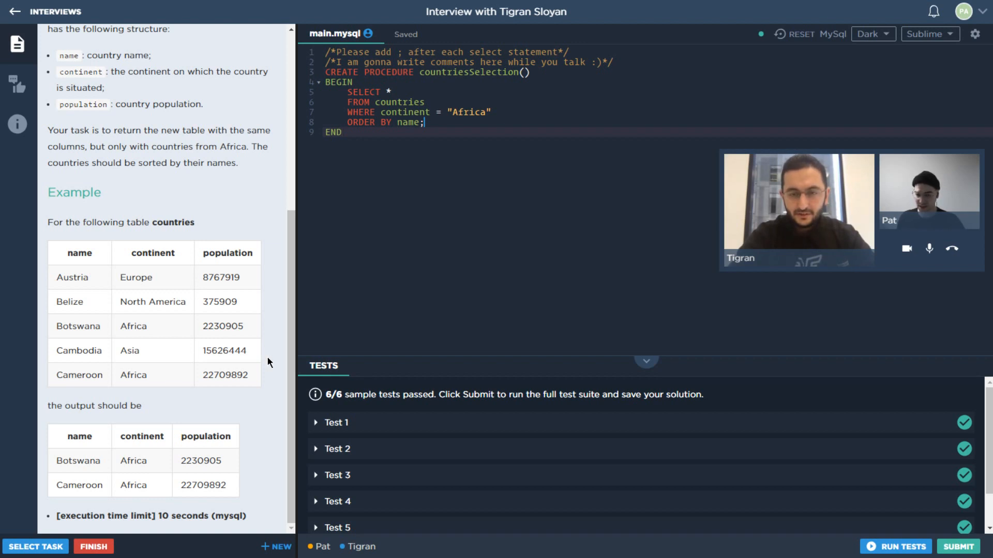